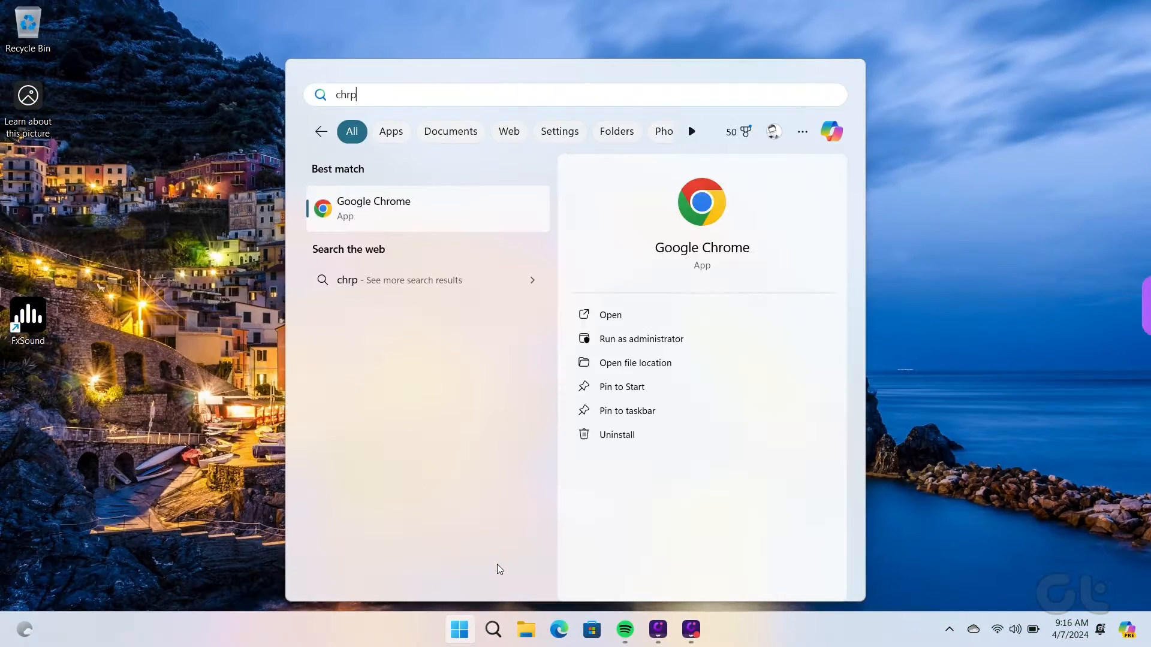
- Fix the 'chr' search term and launch Google Chrome from Best match
key(Backspace)
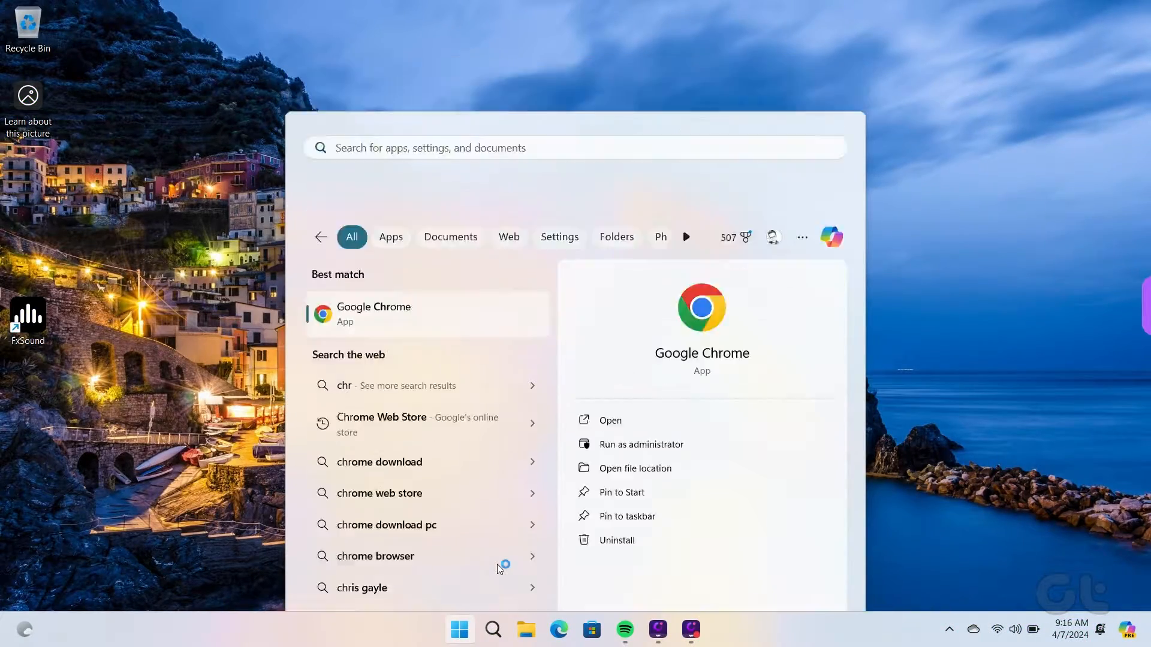
click(373, 314)
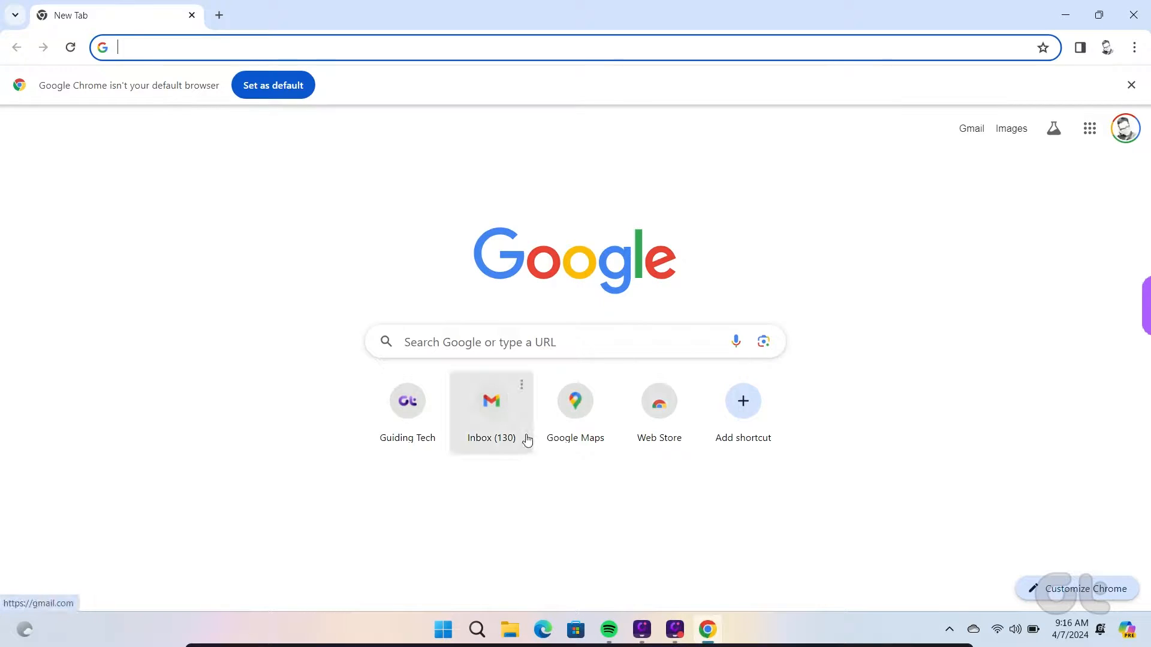
- Search the Web Store for 'darkmode night eye' and open the Dark Mode - Night Eye listing
click(658, 401)
text(d)
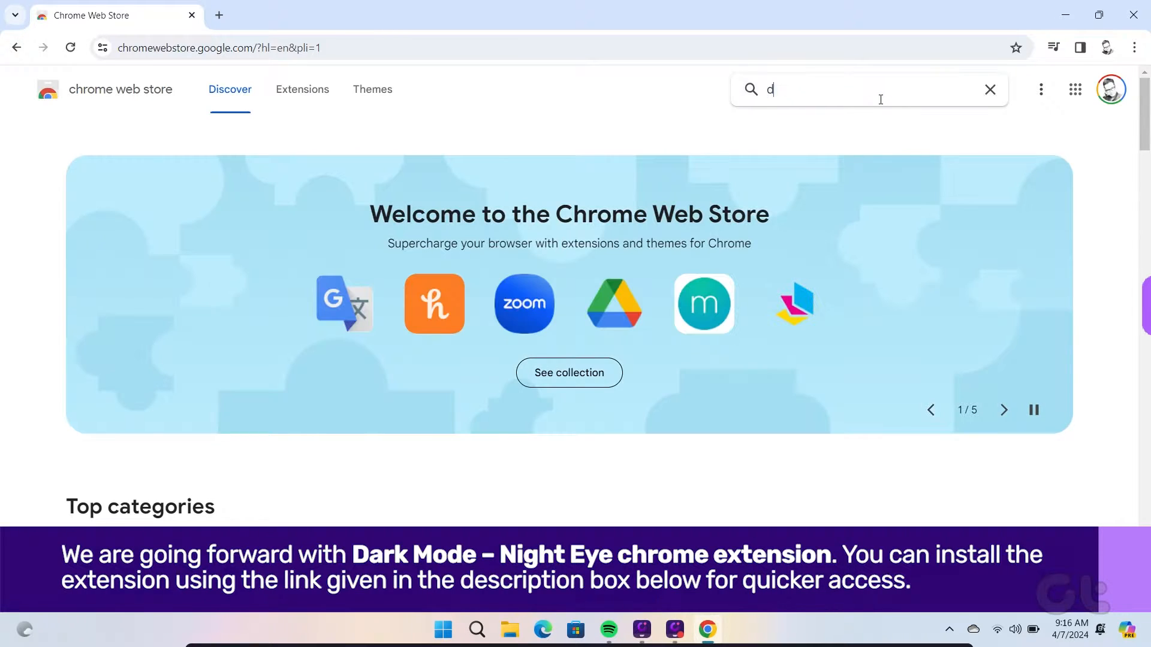
text(arkmode night eye)
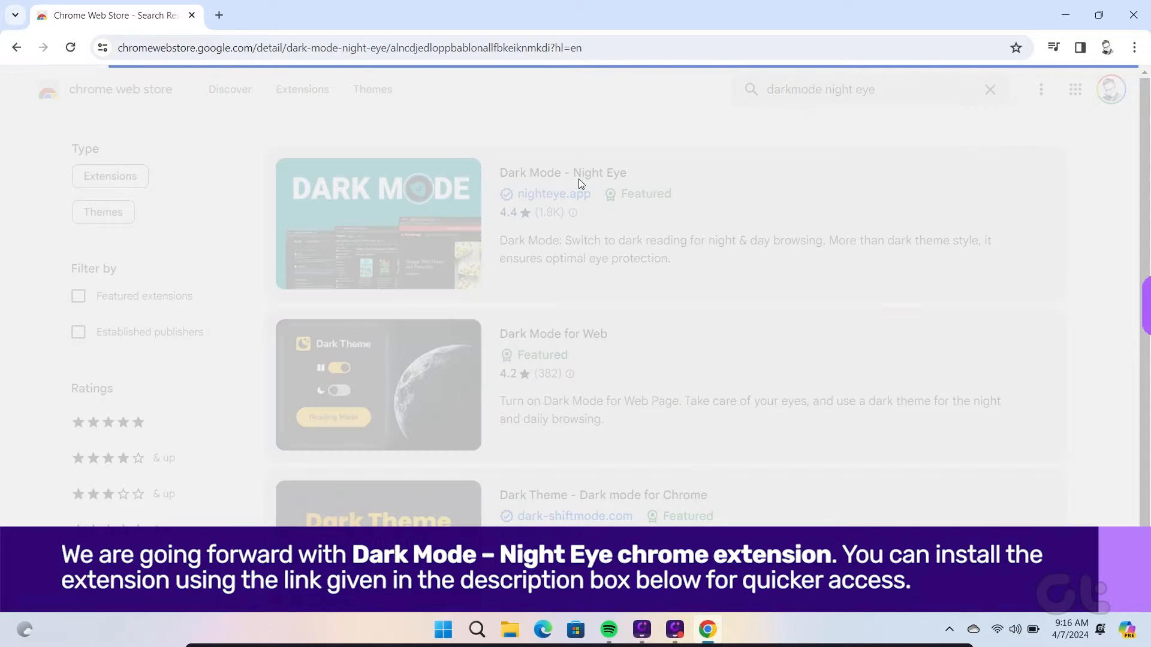
click(563, 173)
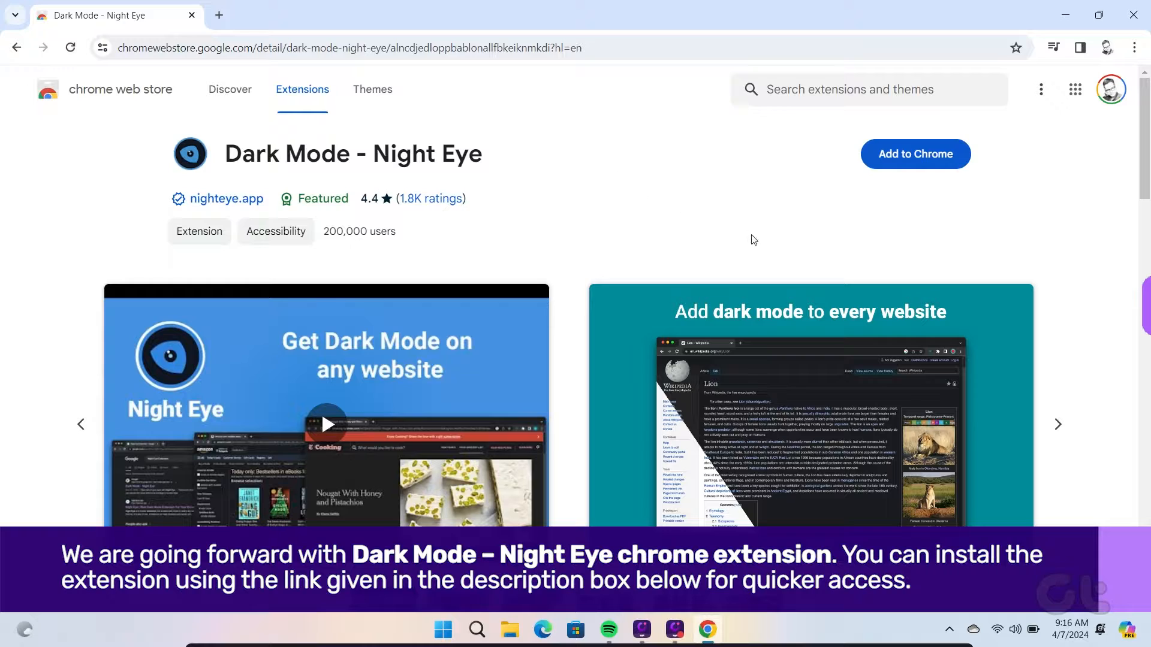
mouse_move(915, 154)
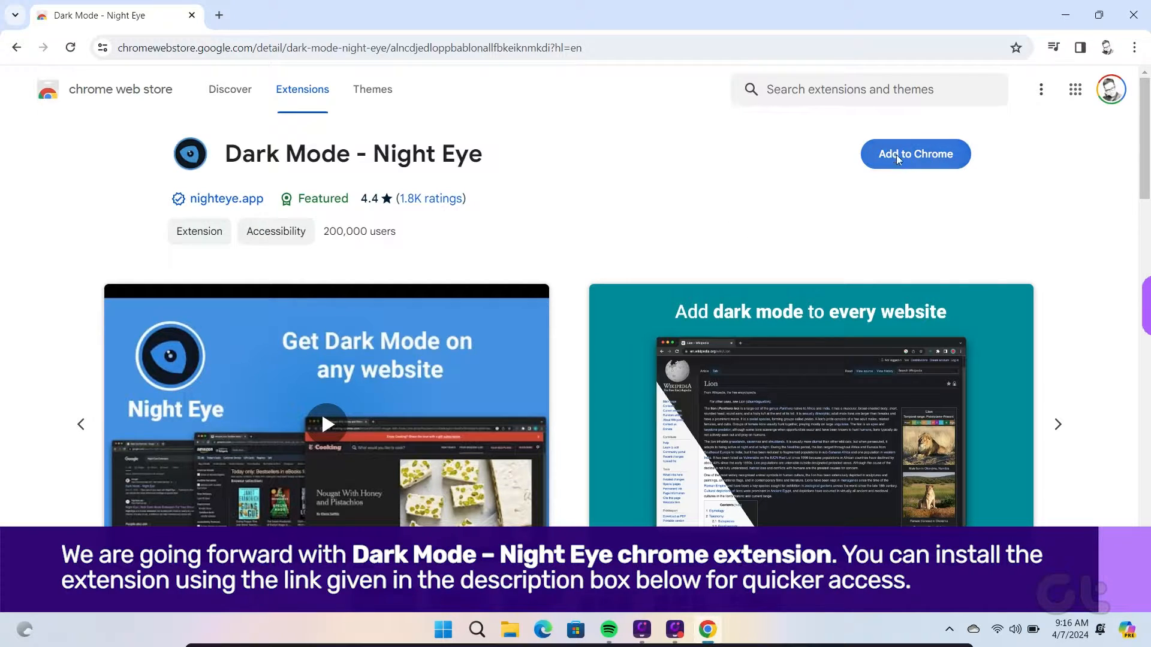
- Add Dark Mode - Night Eye to Chrome and confirm the extension installation
click(914, 154)
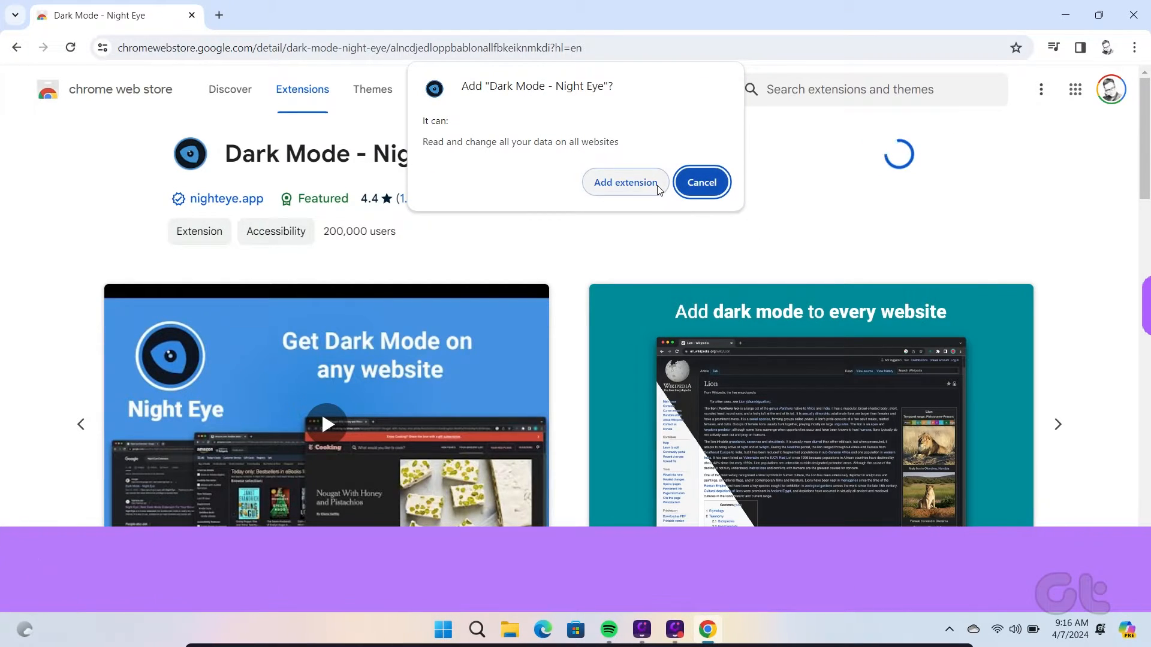
click(625, 182)
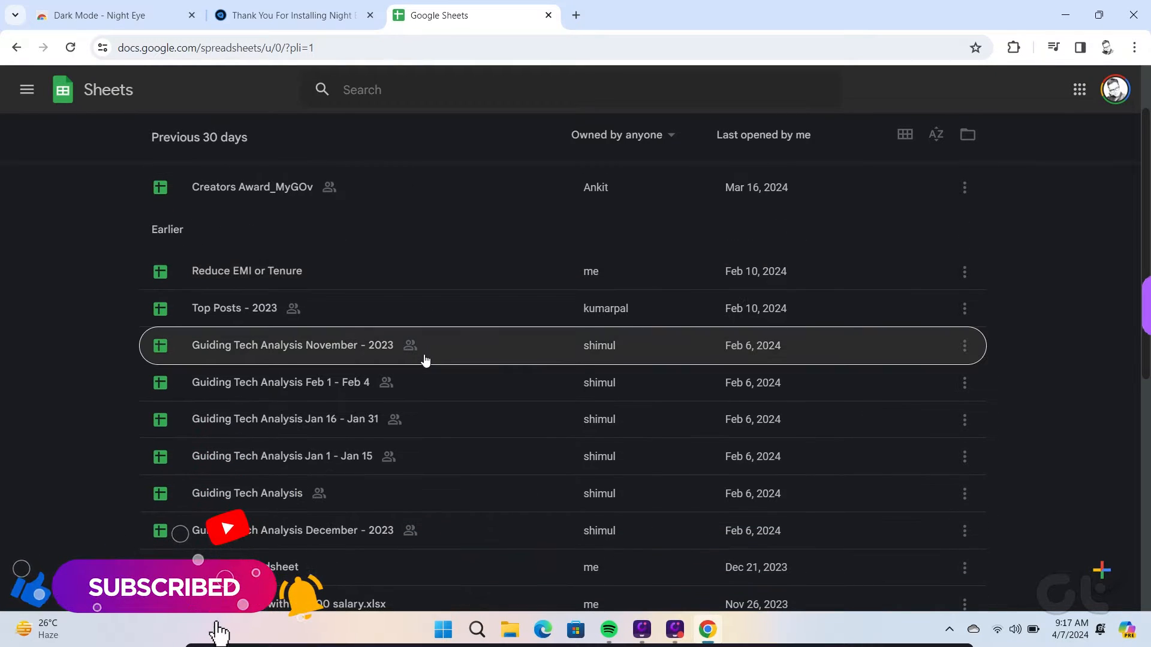
scroll(down, 3)
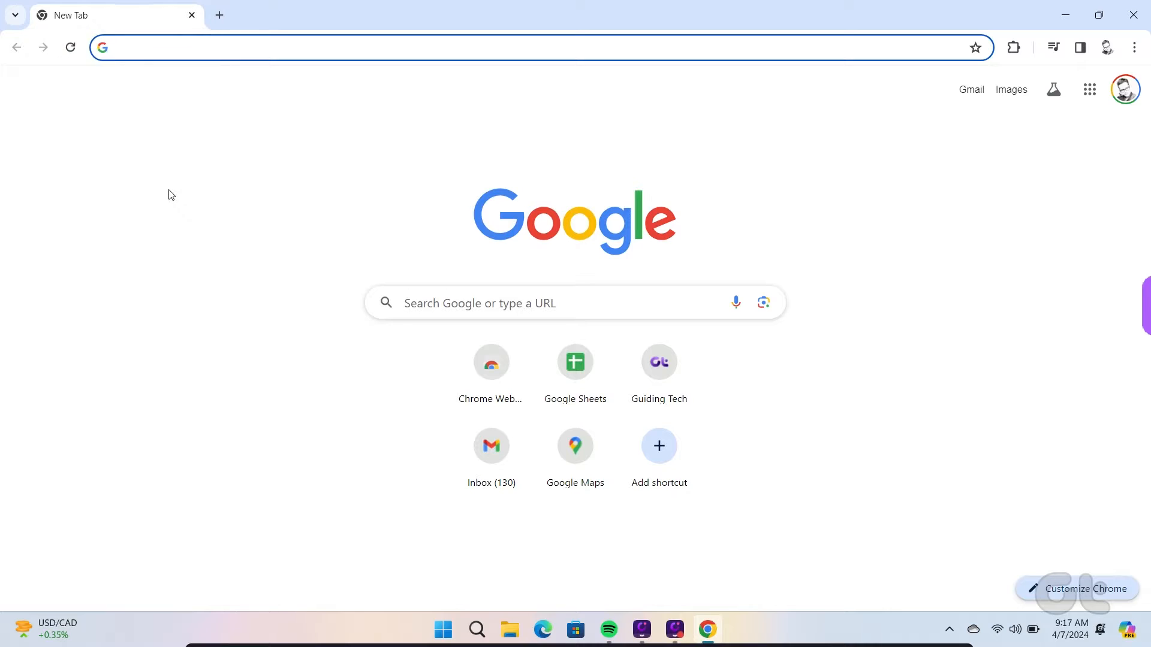
- Enter 'chrom' in the address bar and go to chrome://flags/
text(chrome://flags/)
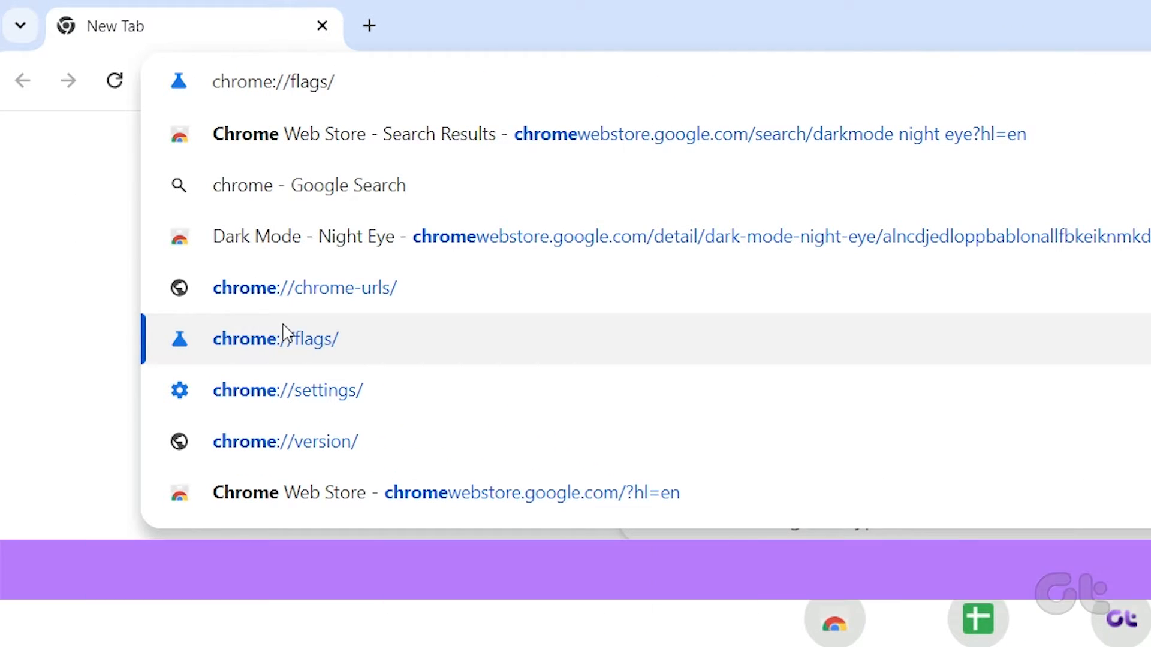
click(275, 338)
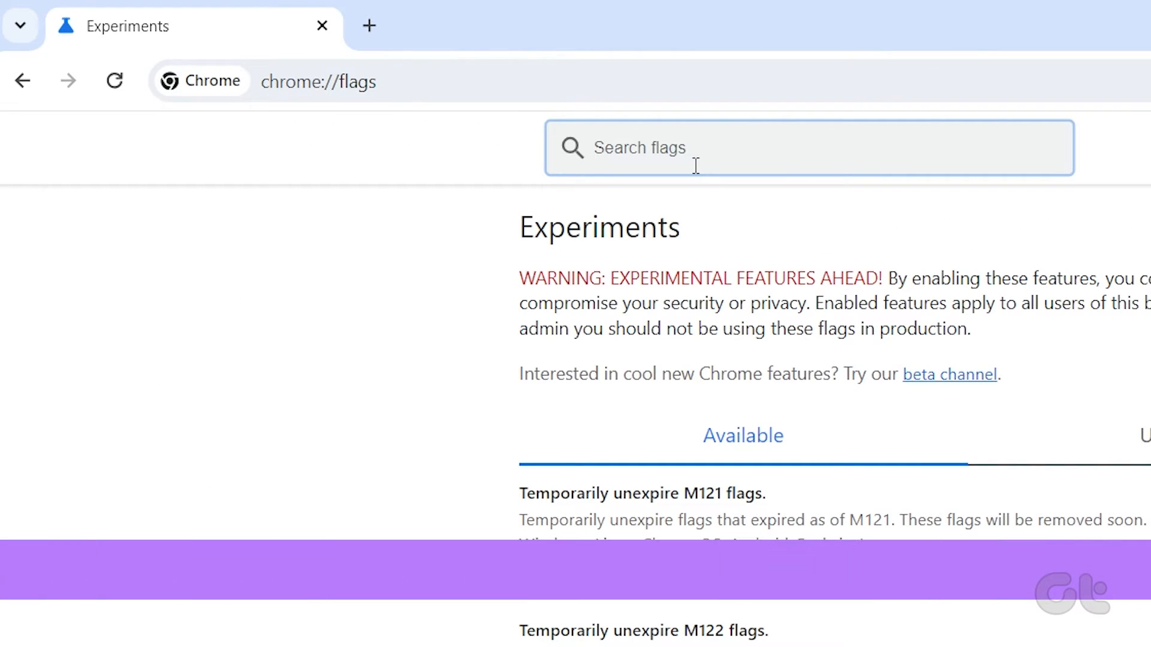
- Search flags for 'Dark Mode' and open the Auto Dark Mode for Web Contents dropdown
text(Dark Mode)
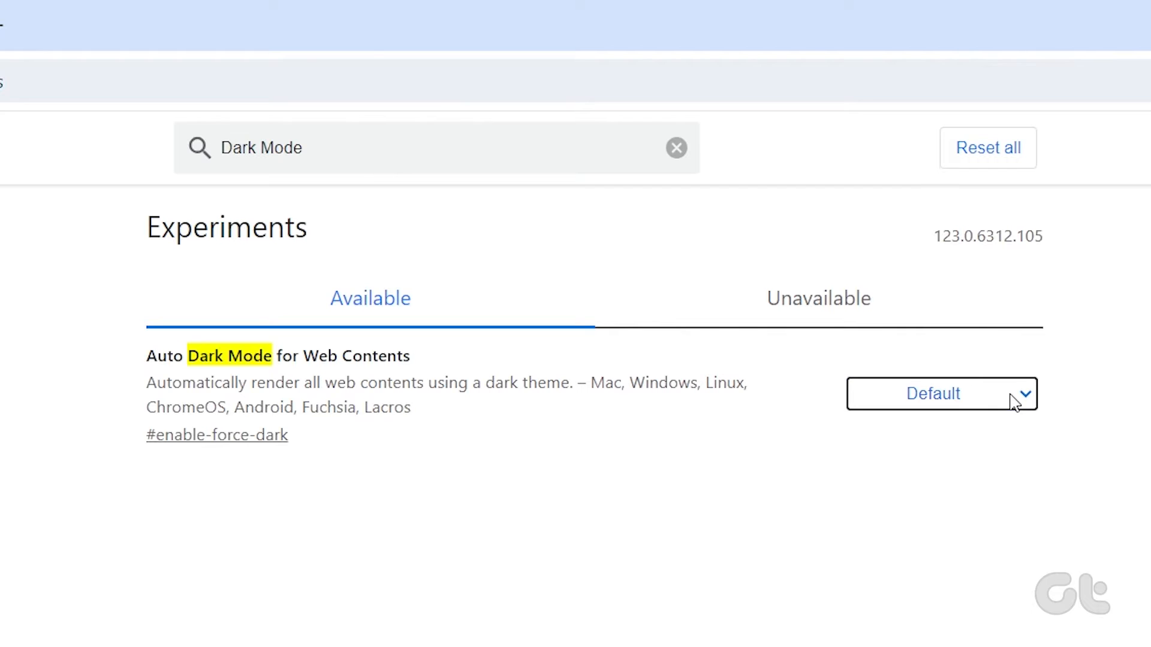
click(942, 393)
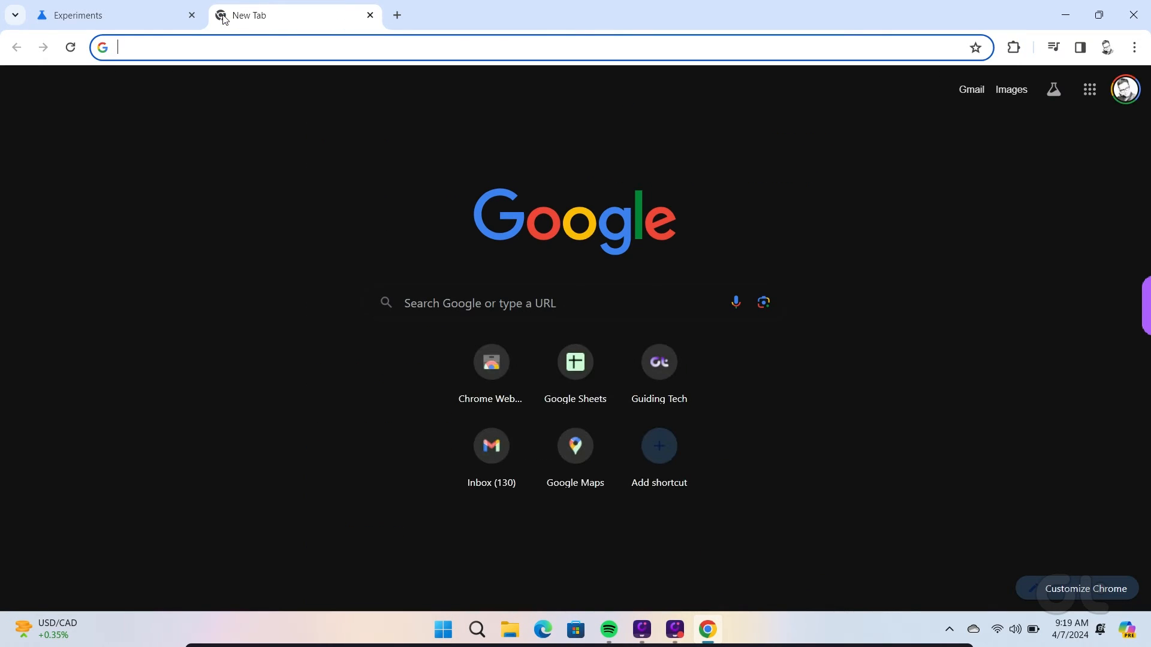
- Enter 'docs' in the address bar to bring up the Top Posts - 2023 suggestion
text(docs)
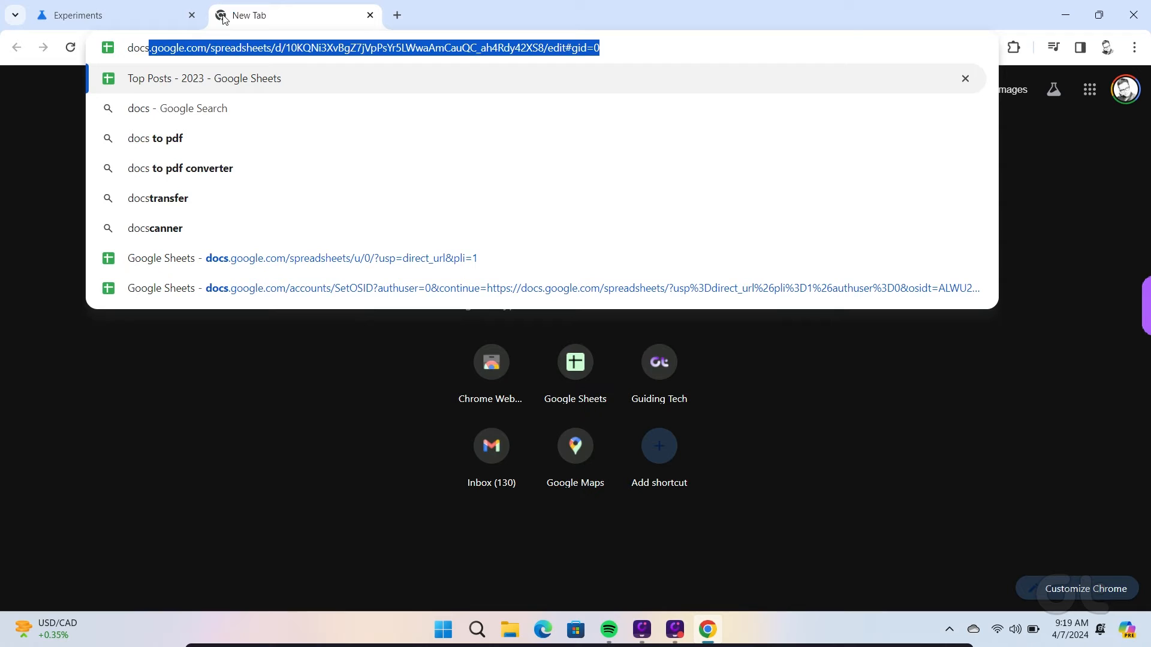